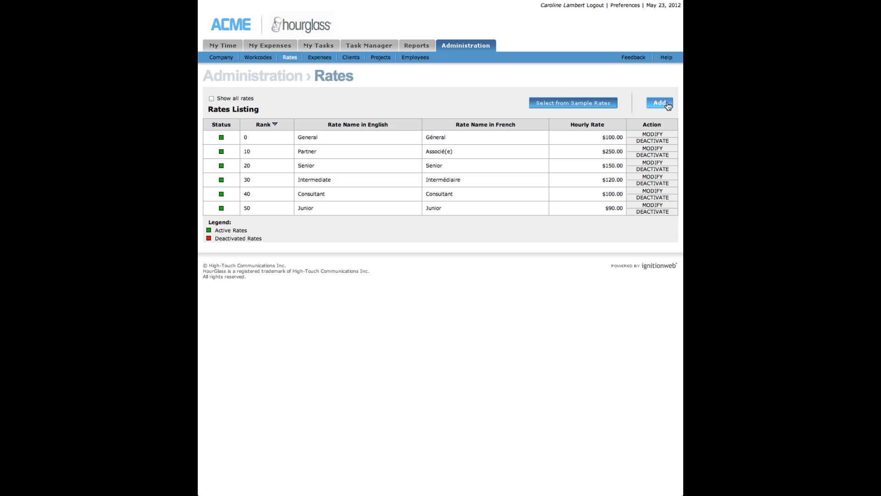
Start a new rate entry from the Administration > Rates listing via Add.
left_click(663, 103)
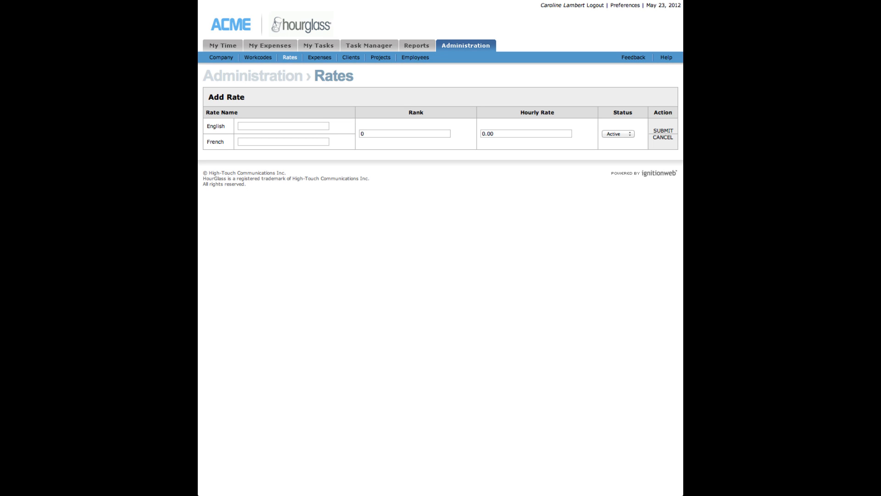
Enter English name Videographer, French name Vidéaste and rank 1 for the rate.
left_click(283, 125)
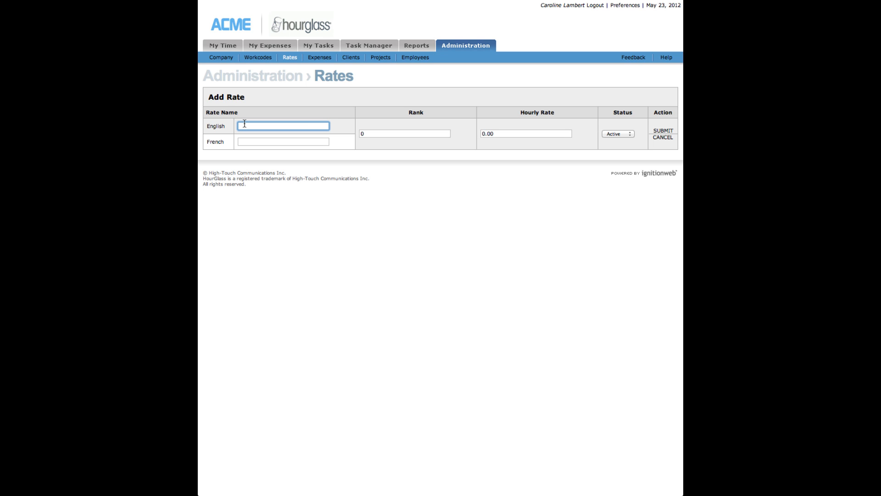
type("Videographer")
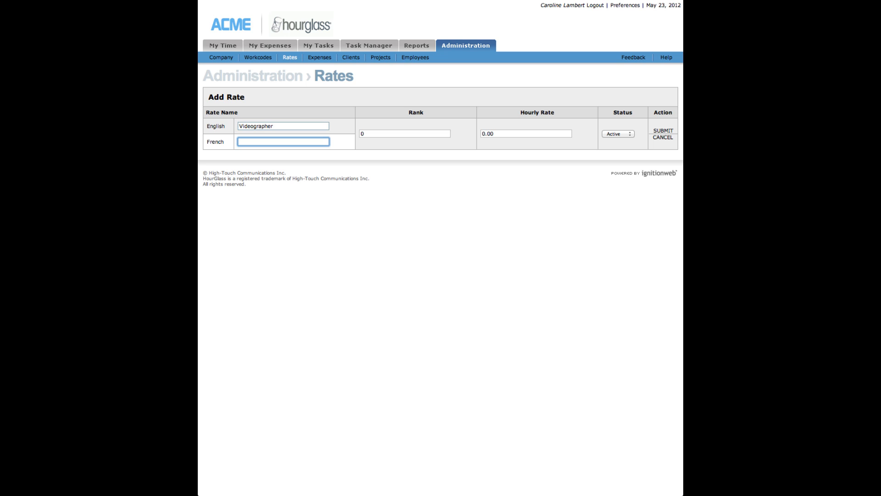
type("Vidéaste")
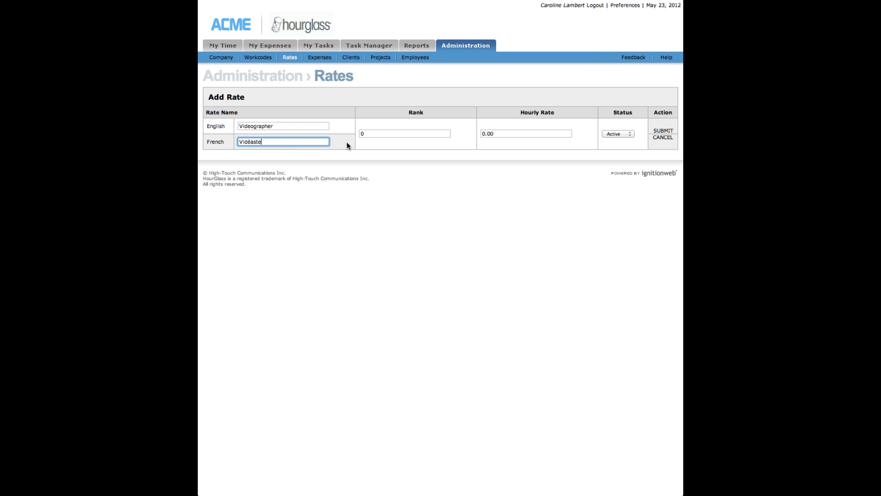
type("1")
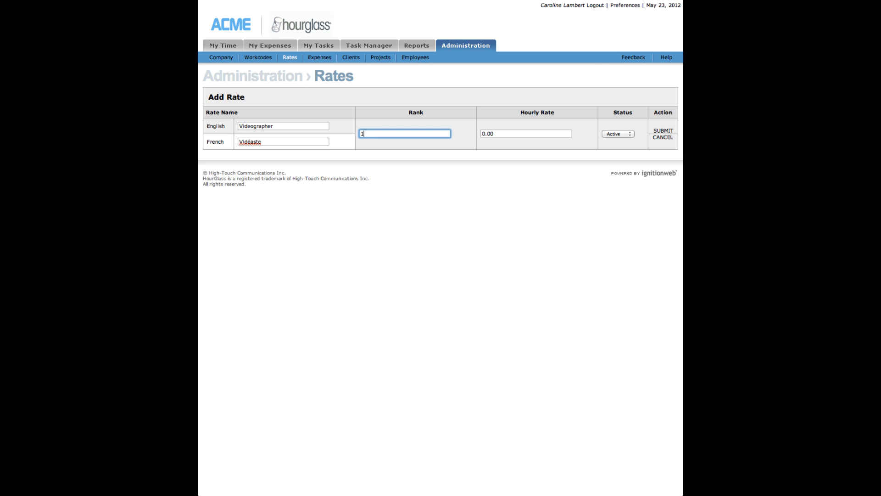
Set the hourly rate to 100.00 and review the status choices, leaving it Active.
left_click(526, 135)
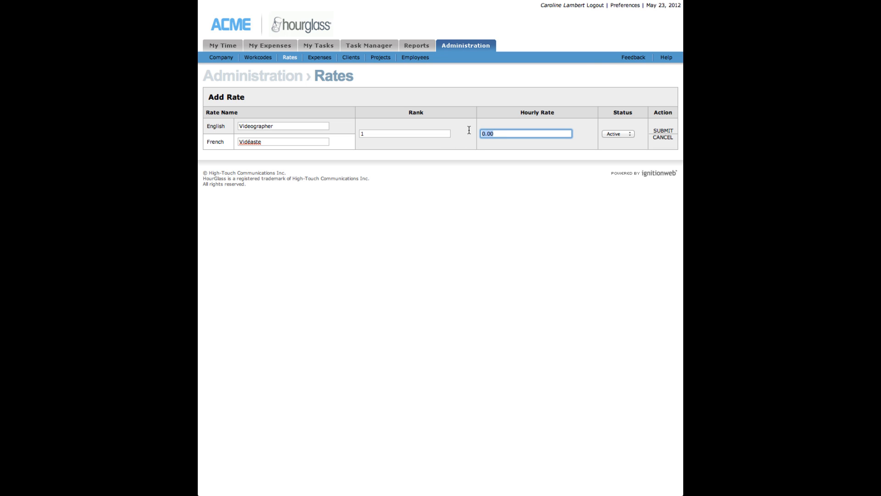
type("100")
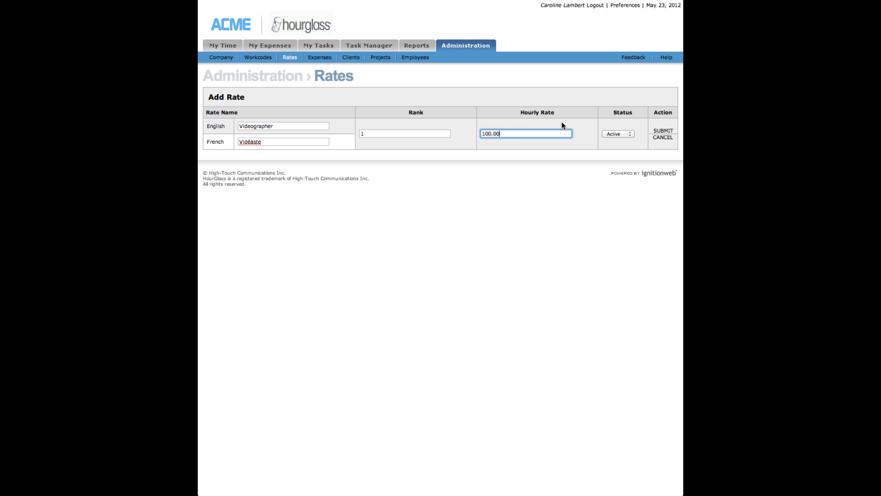
left_click(622, 134)
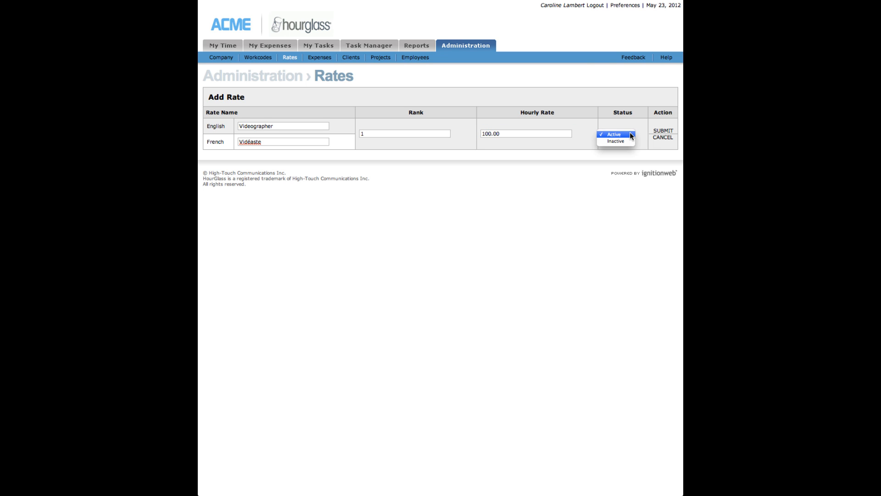